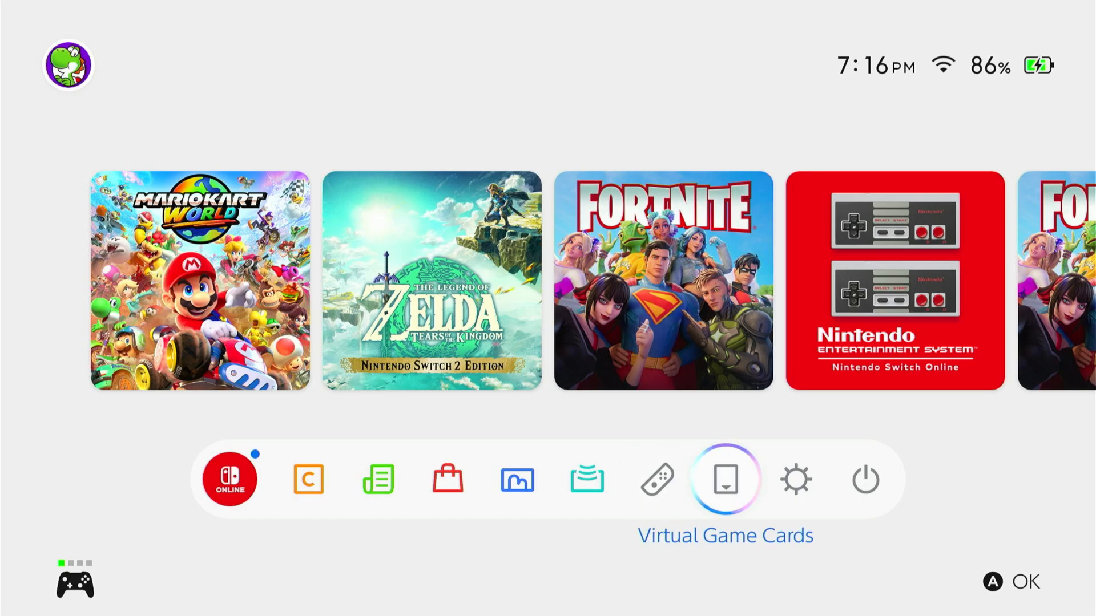
Reach the Internet Settings network list from HOME via System Settings > Internet
{"action": "left_click", "coordinate": [795, 479]}
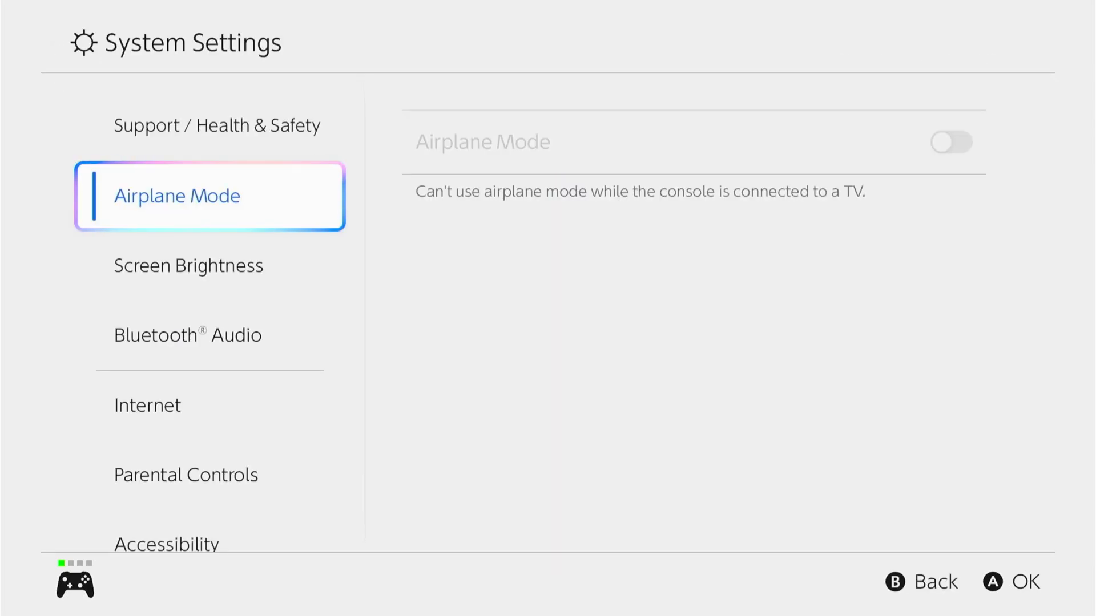
{"action": "left_click", "coordinate": [147, 406]}
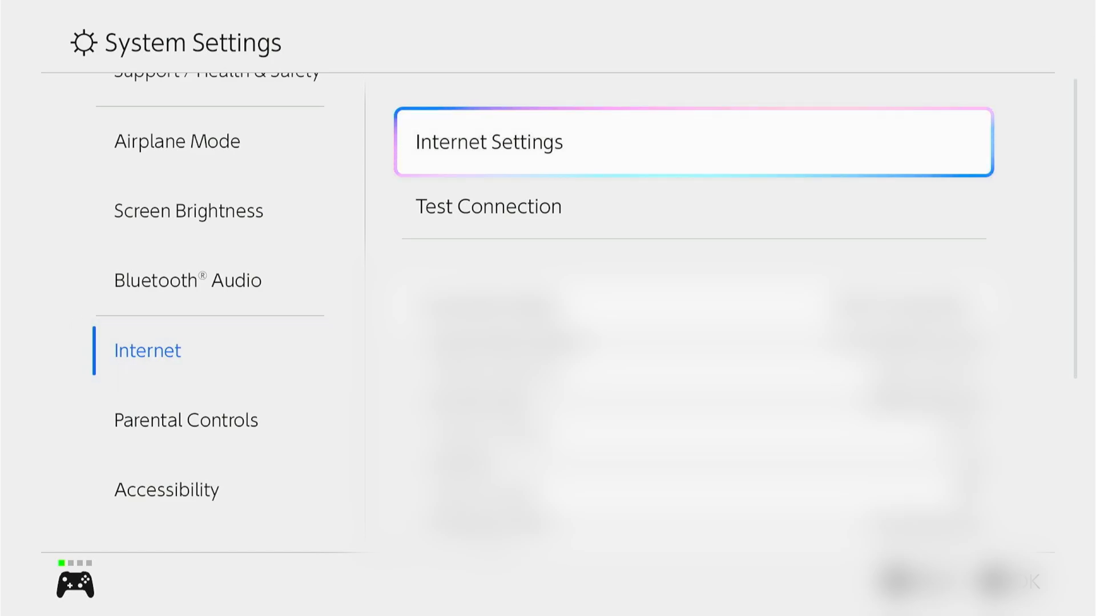
{"action": "left_click", "coordinate": [695, 142]}
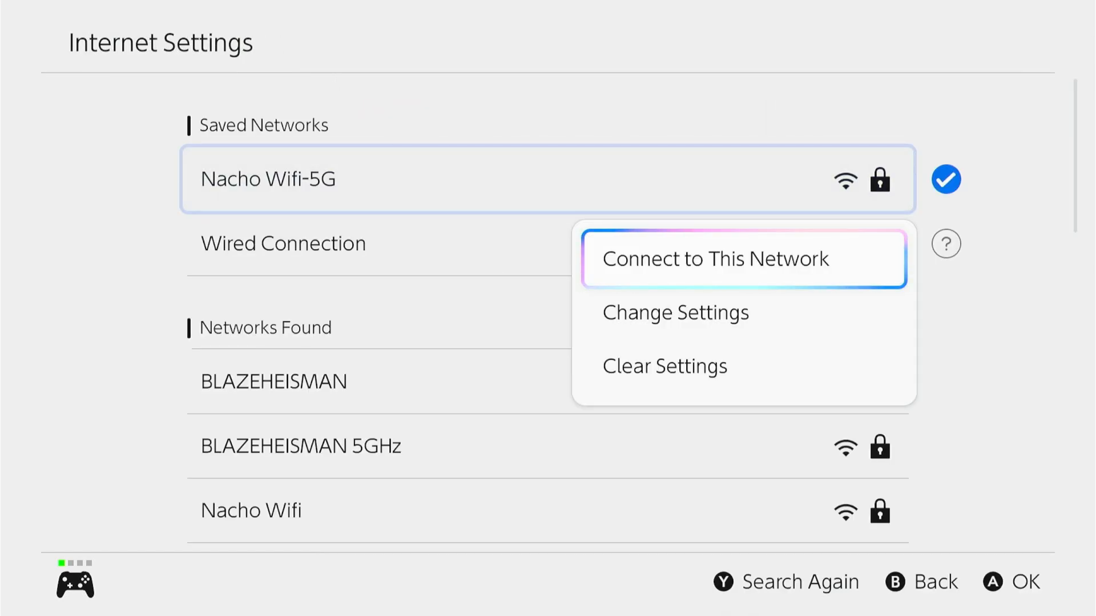
In Change Settings for Nacho Wifi-5G, set DNS Settings to Manual
{"action": "left_click", "coordinate": [675, 311]}
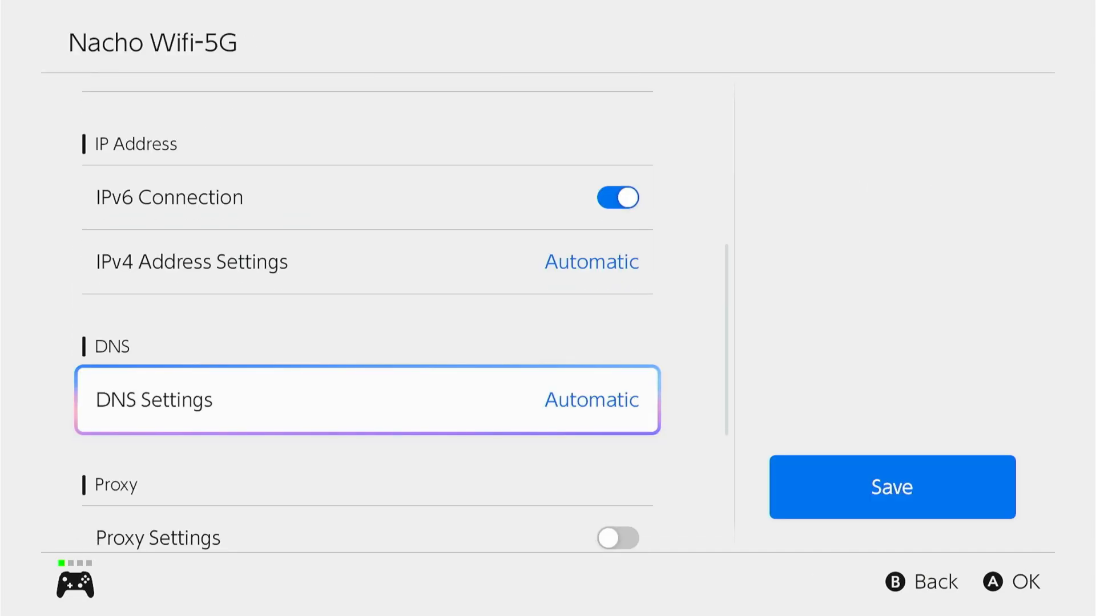
{"action": "scroll", "scroll_direction": "down", "scroll_amount": 3}
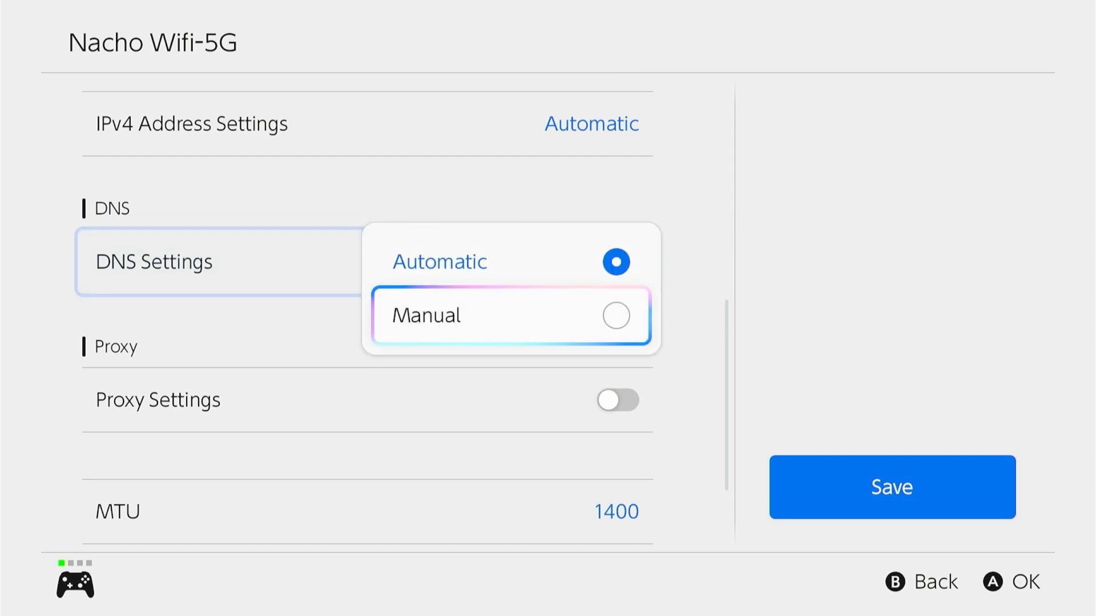
{"action": "left_click", "coordinate": [426, 315]}
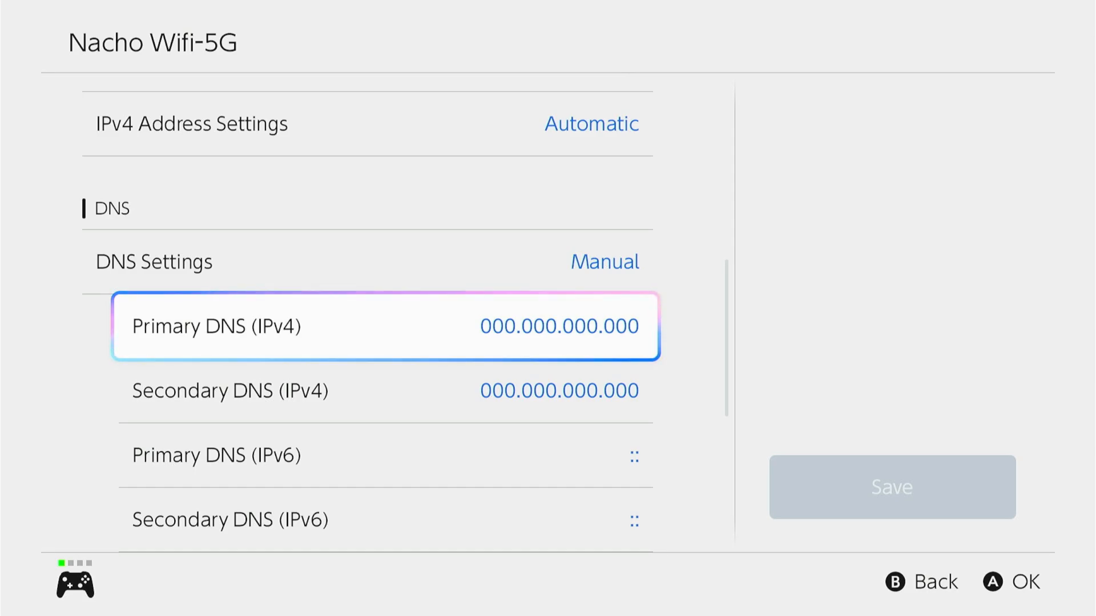
Enter 045.055.142.122 as the Primary DNS (IPv4) and confirm with OK
{"action": "left_click", "coordinate": [384, 326]}
{"action": "type", "text": "045.055.142.122"}
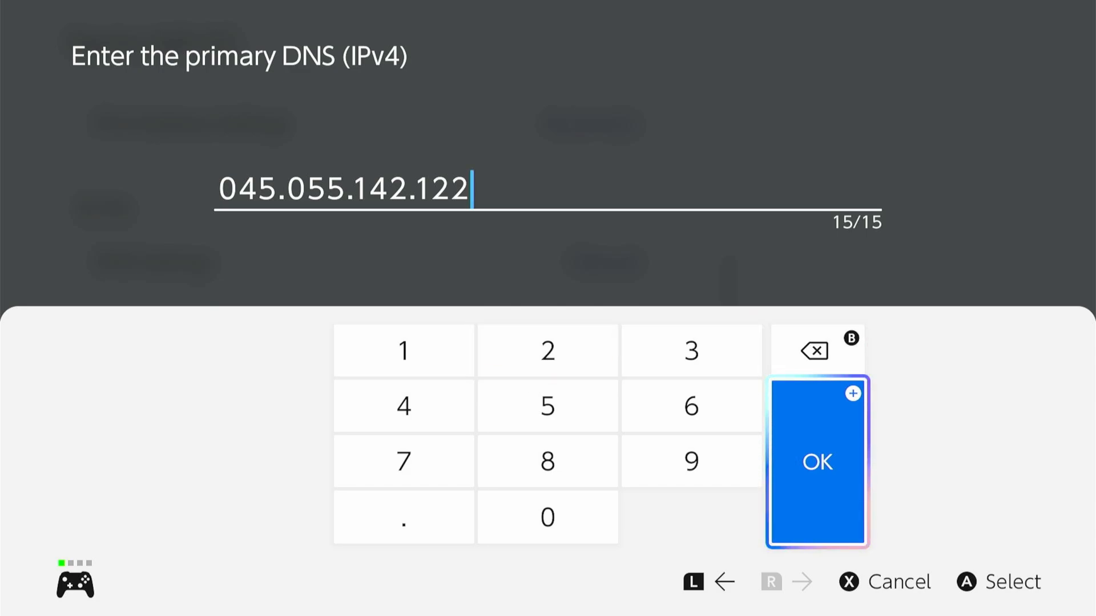
{"action": "left_click", "coordinate": [816, 463]}
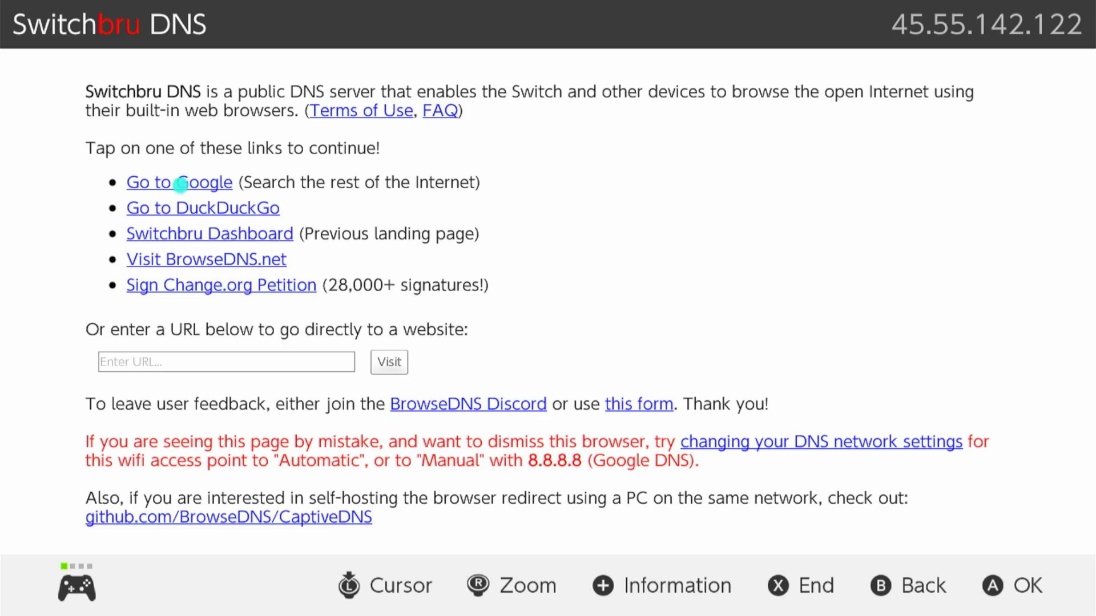
Follow the Go to Google link on the Switchbru DNS landing page
{"action": "left_click", "coordinate": [179, 182]}
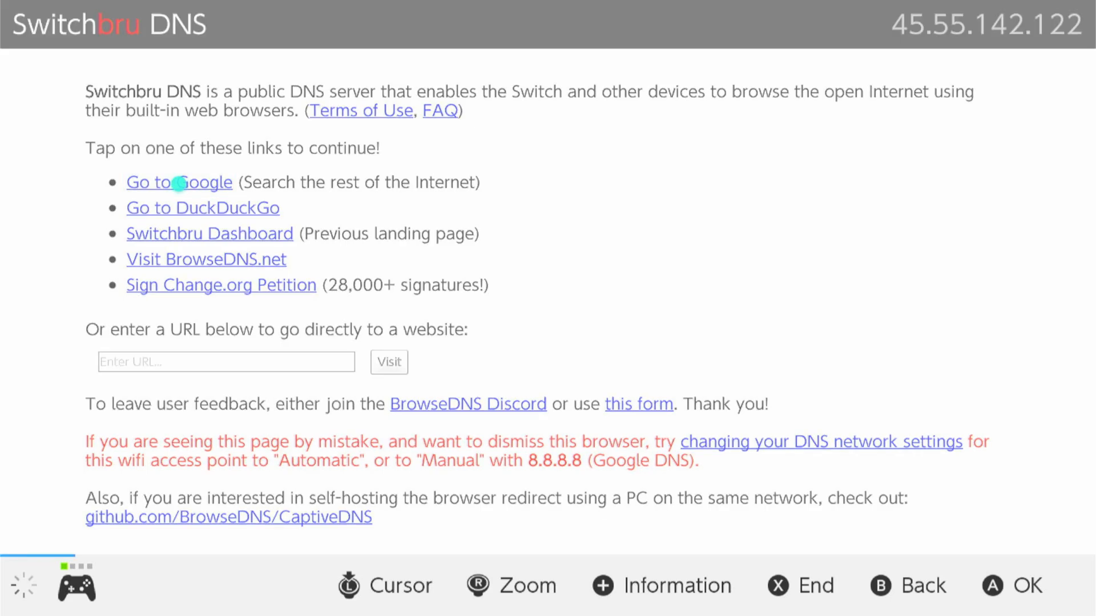
{"action": "left_click", "coordinate": [179, 183]}
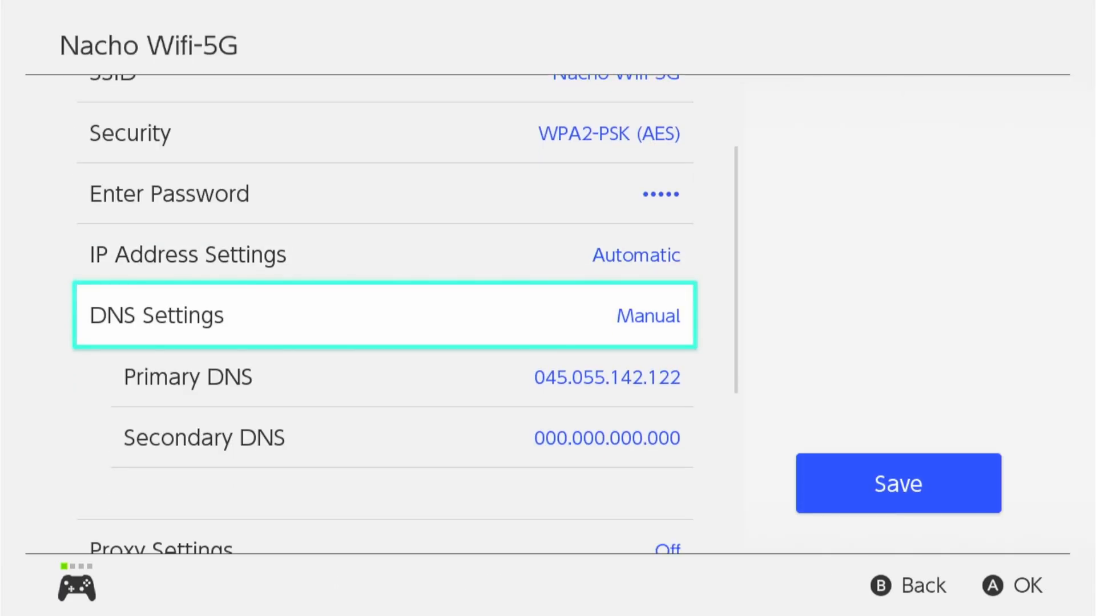
Set DNS Settings back to Automatic, save, and acknowledge the confirmation
{"action": "left_click", "coordinate": [384, 315]}
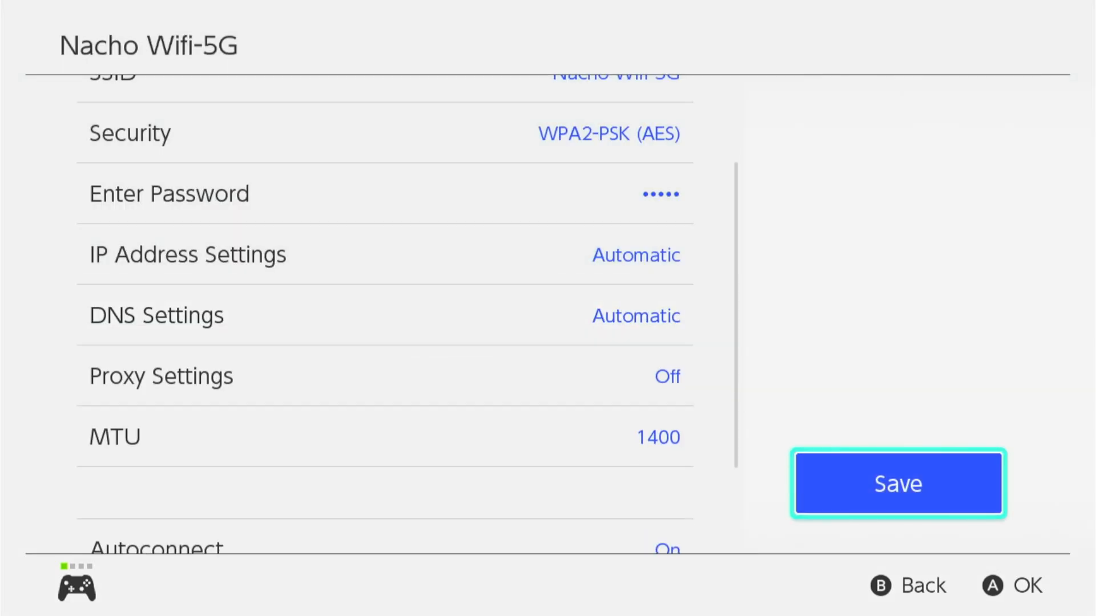
{"action": "left_click", "coordinate": [898, 484]}
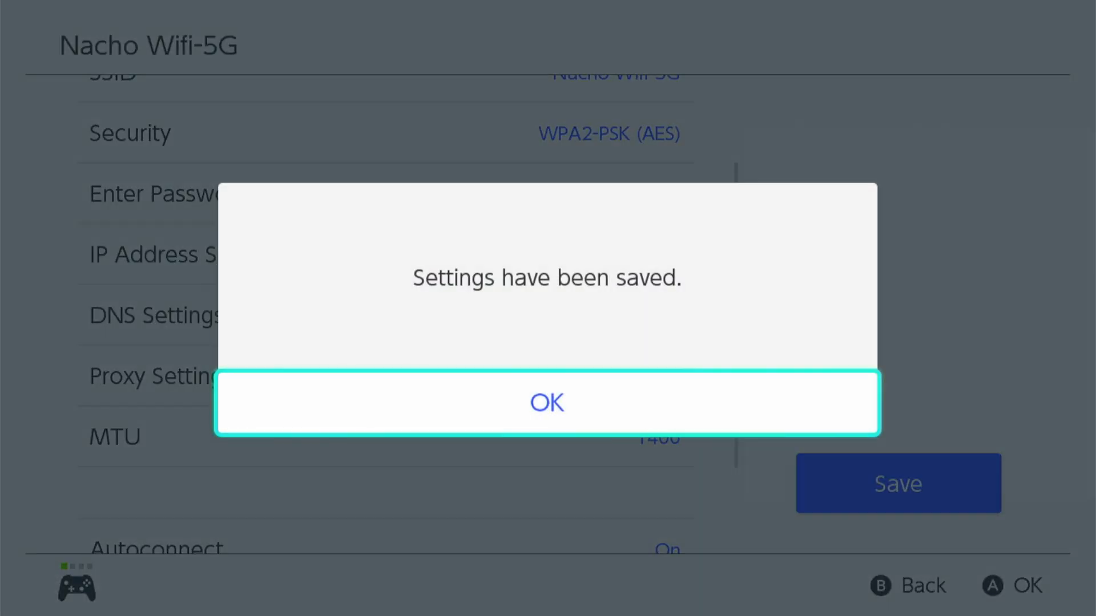
{"action": "left_click", "coordinate": [547, 403]}
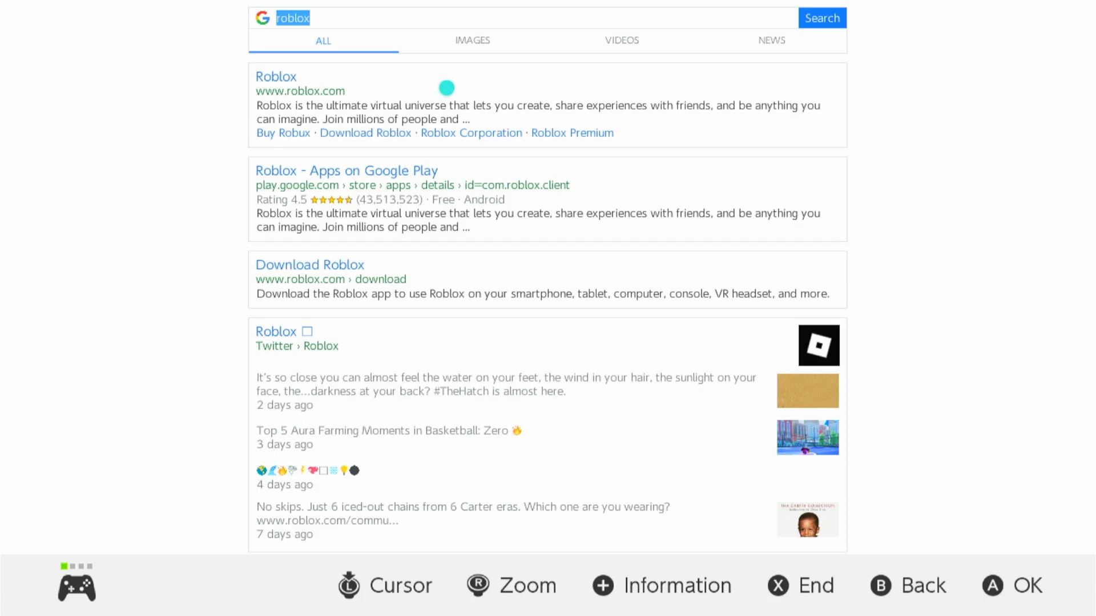
{"action": "mouse_move", "coordinate": [260, 76]}
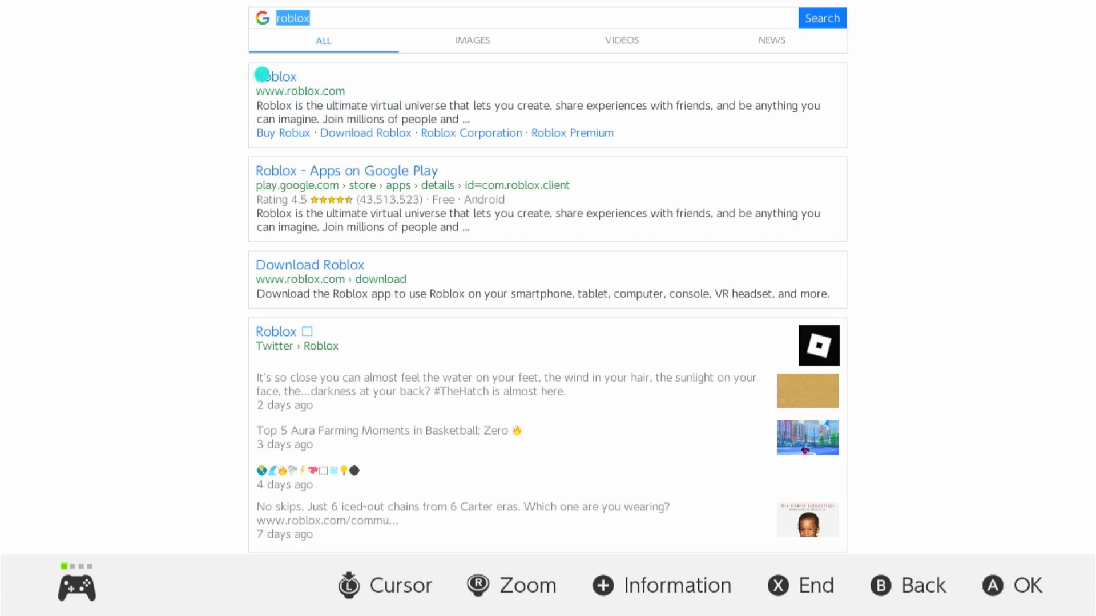